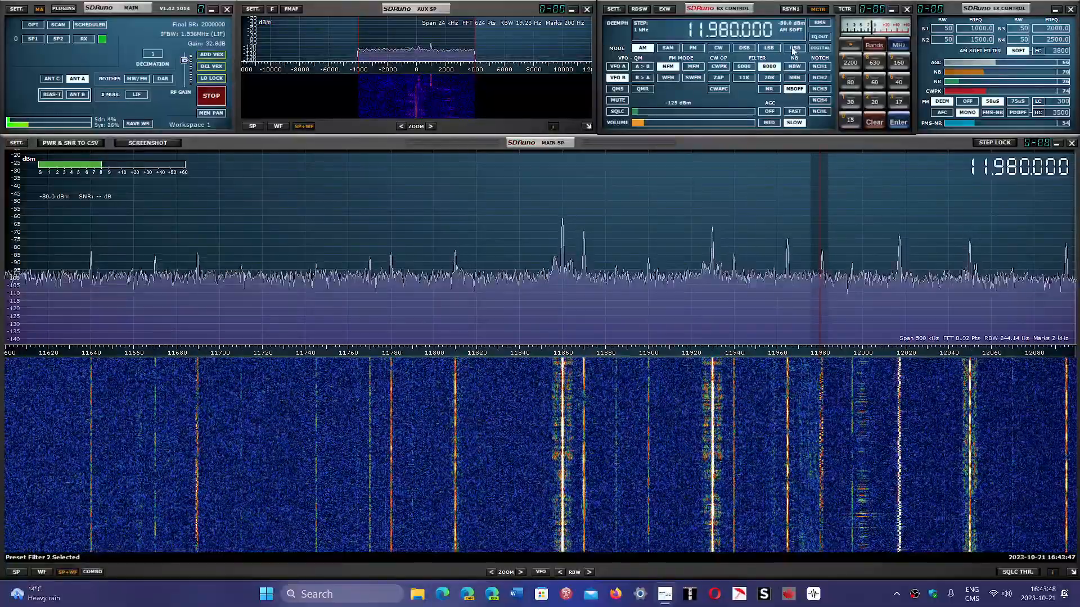
- Select USB mode and step the tuning down to 11,979.500 kHz with the 2.2 kHz filter
{"action": "left_click", "coordinate": [794, 47]}
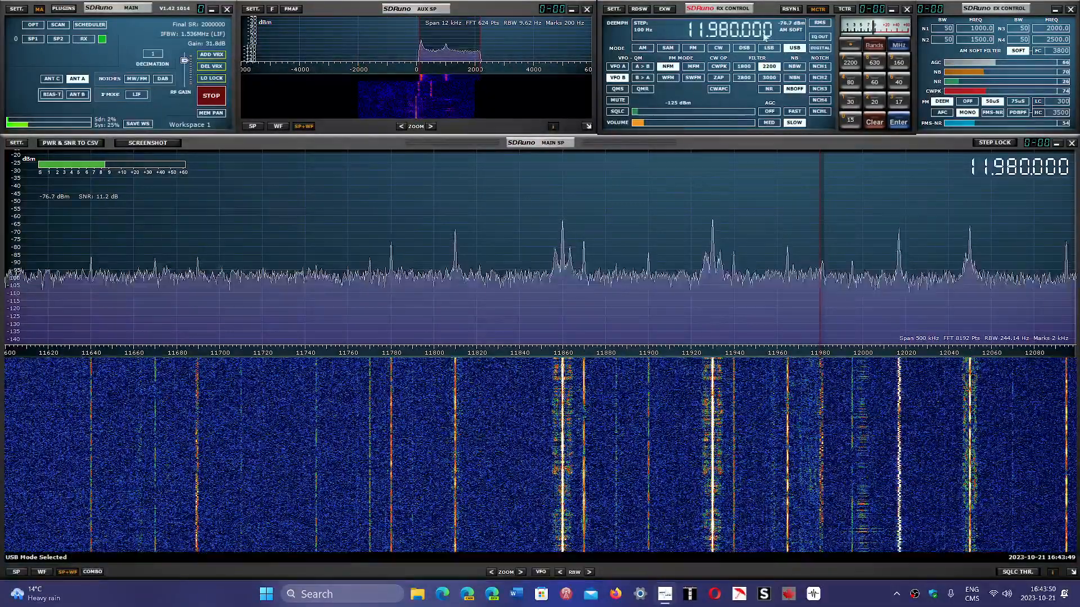
{"action": "scroll", "scroll_direction": "down", "scroll_amount": 3}
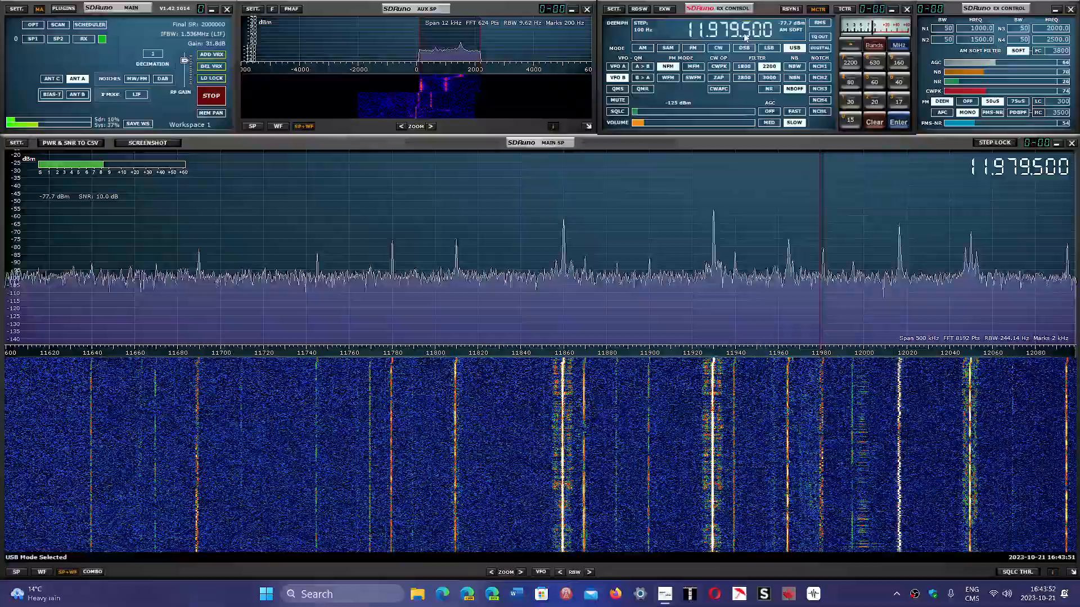
{"action": "left_click", "coordinate": [664, 122]}
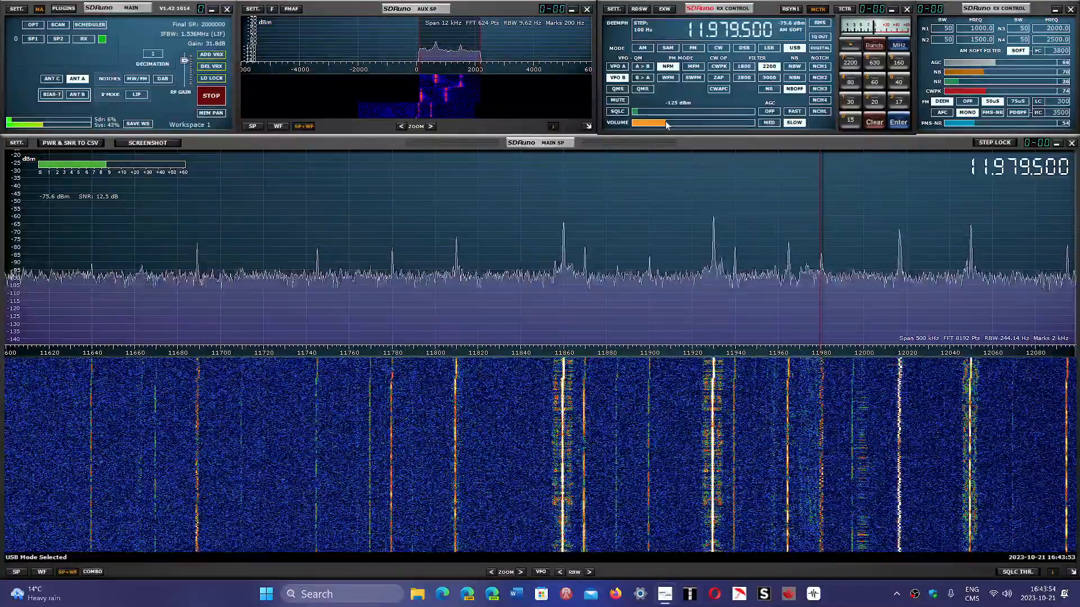
{"action": "mouse_move", "coordinate": [664, 124]}
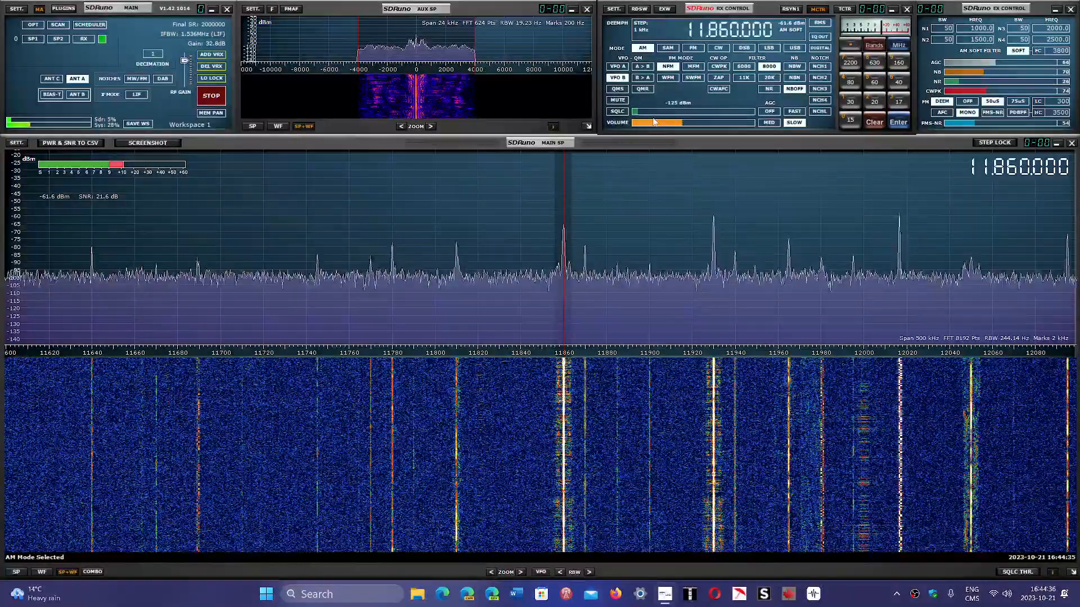
{"action": "mouse_move", "coordinate": [642, 128]}
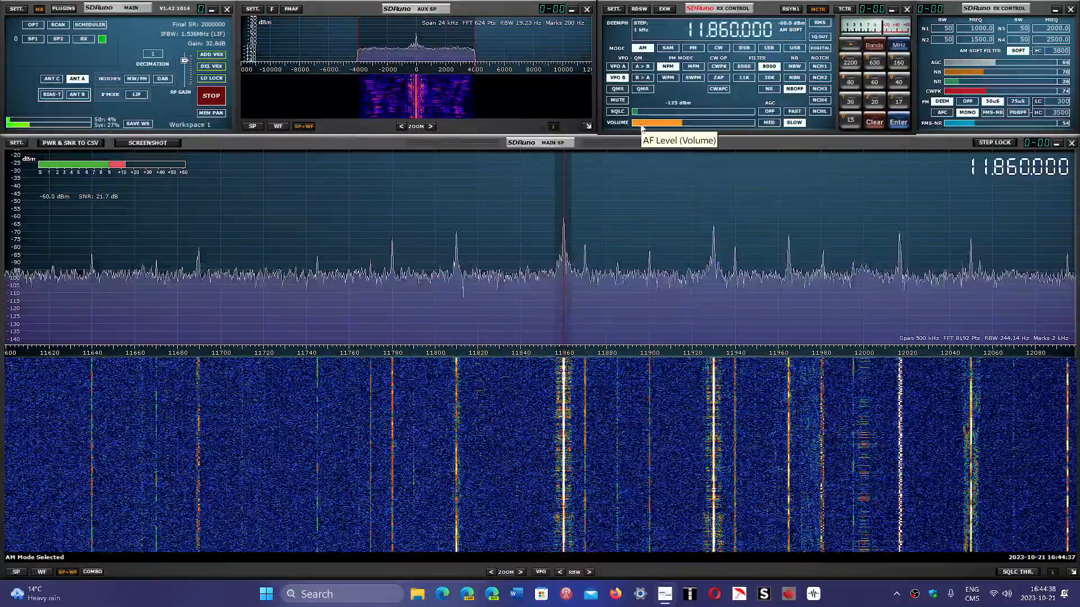